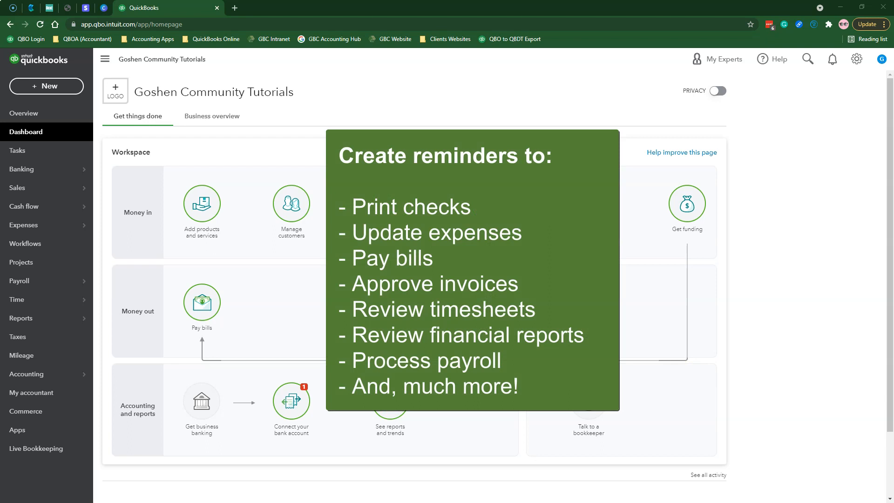
mouse_move(745, 336)
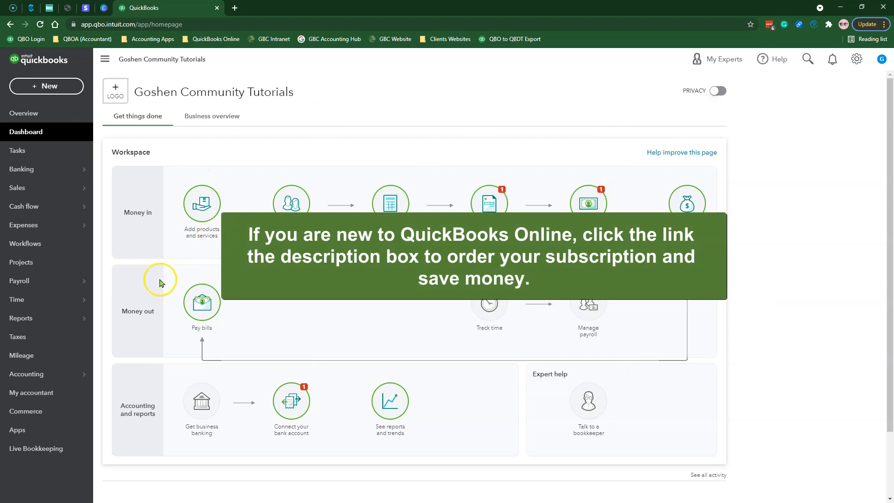
mouse_move(120, 298)
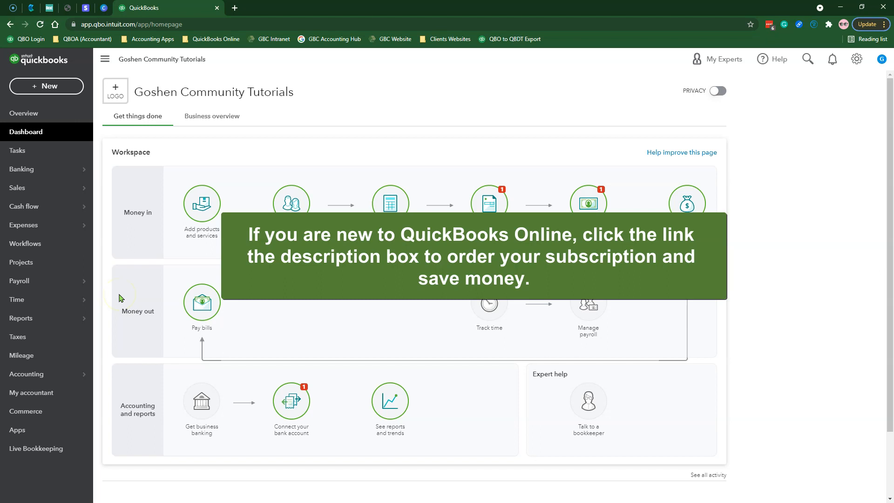
mouse_move(120, 293)
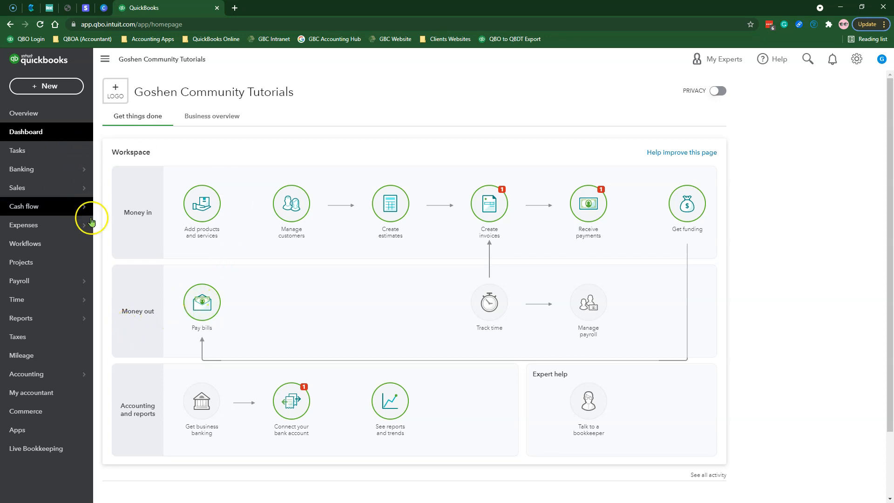
Filter the Tasks list to tasks assigned to me, then to tasks created by me, with Upcoming expanded
click(17, 150)
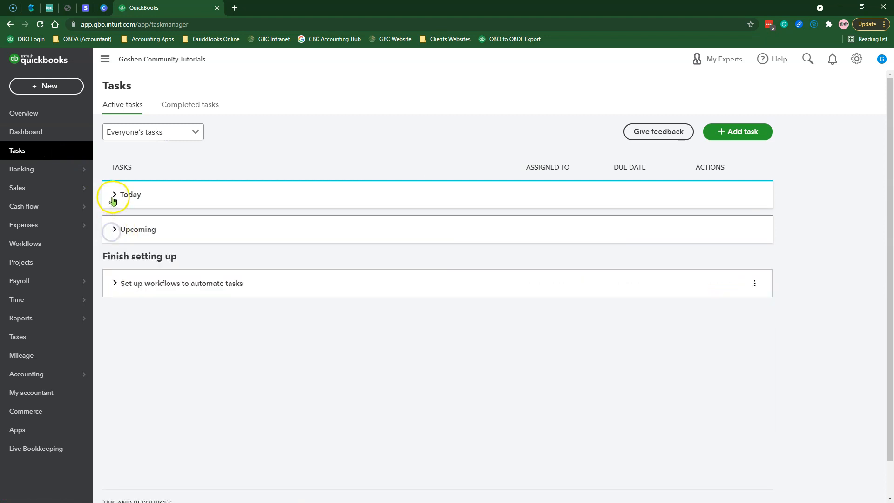
click(113, 229)
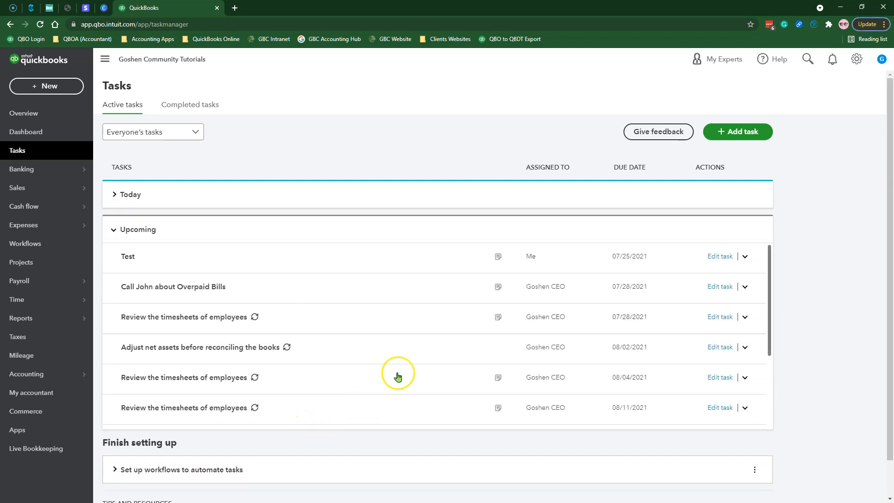
click(152, 131)
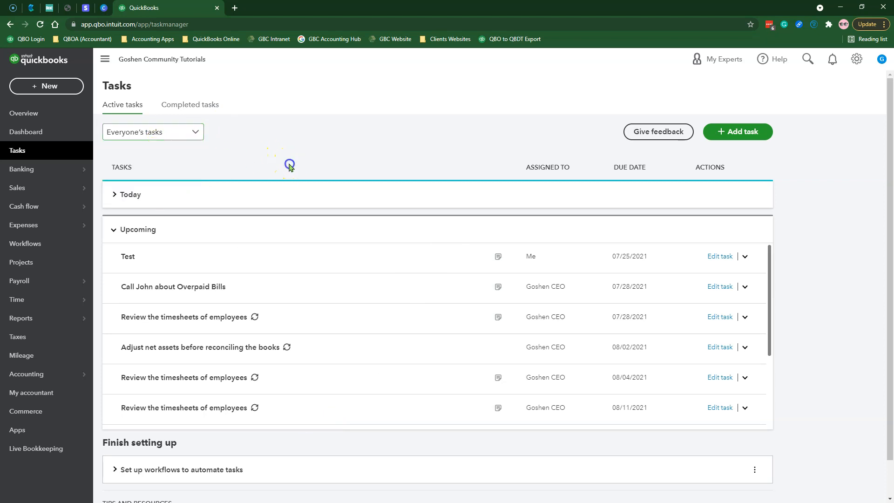
click(152, 131)
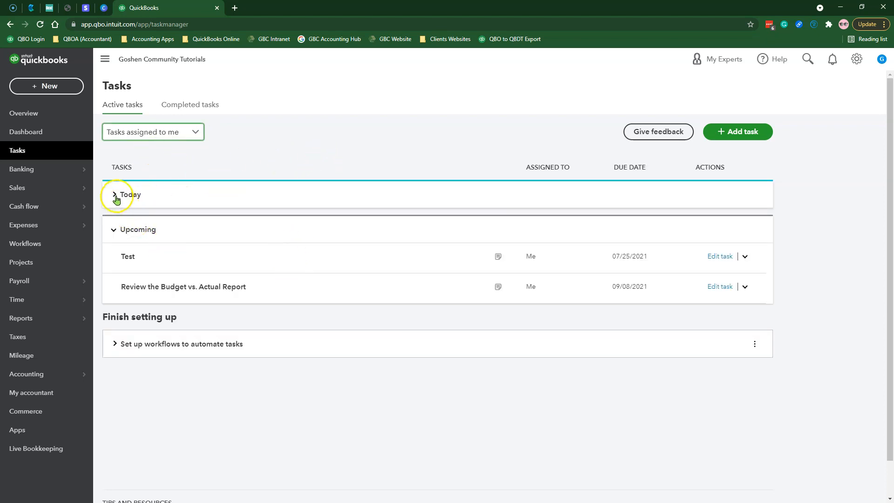
click(152, 131)
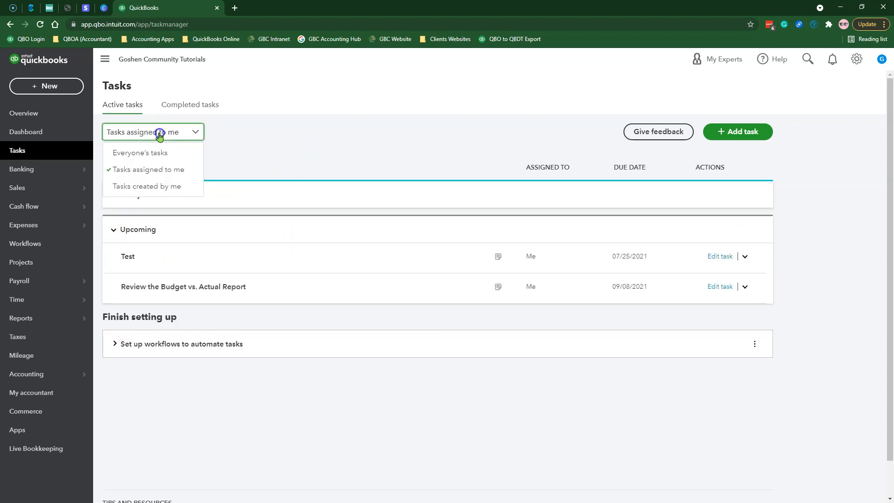
click(147, 186)
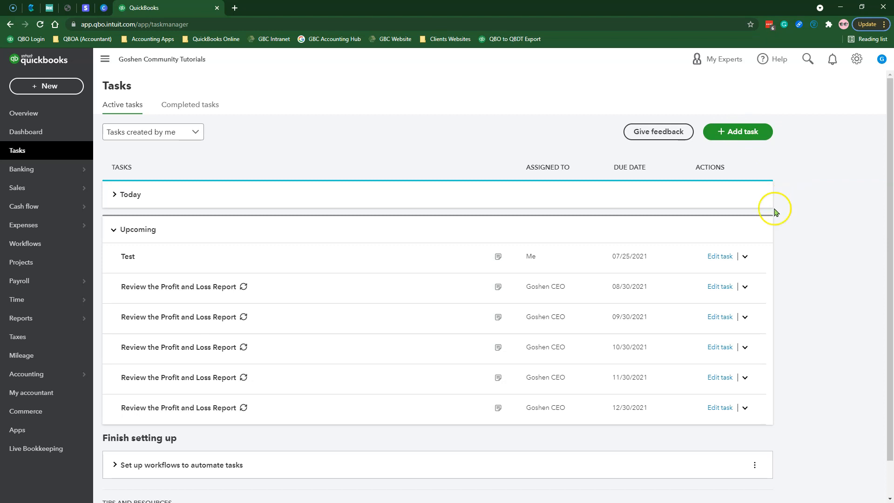
mouse_move(791, 204)
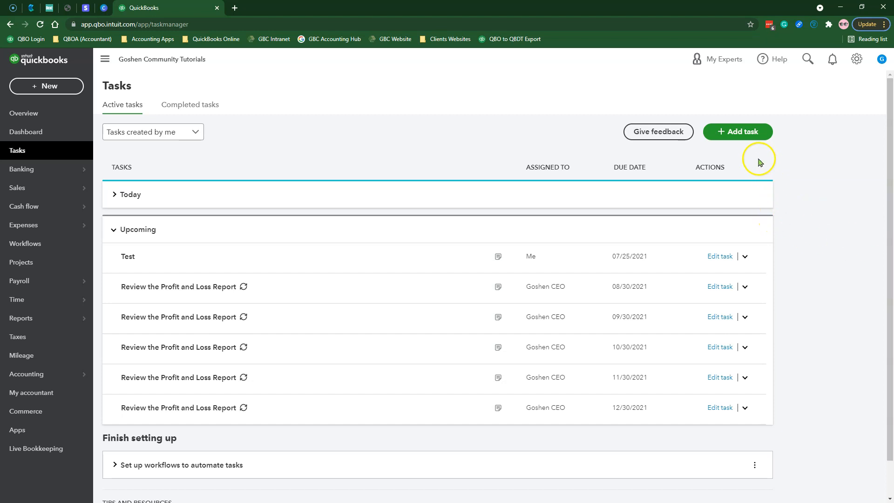
mouse_move(737, 143)
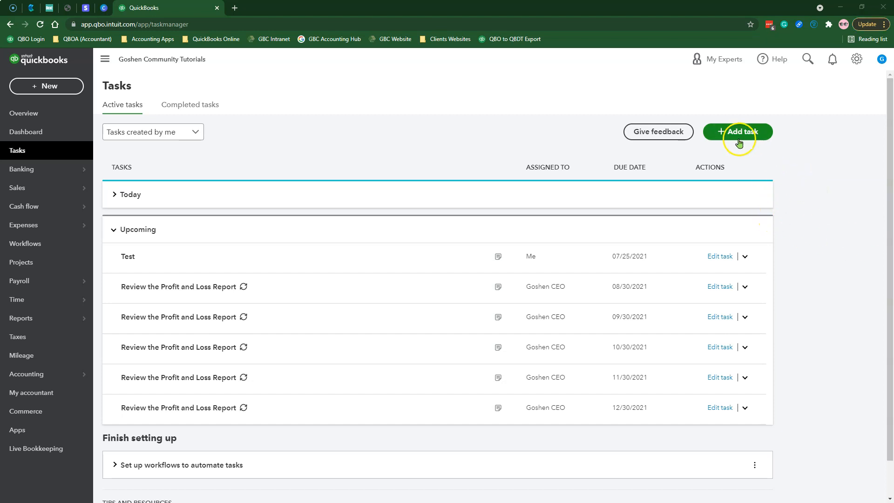
Draft a new task 'Bill Payments are Ready for Printing Checks' assigned to Goshen CEO
click(737, 131)
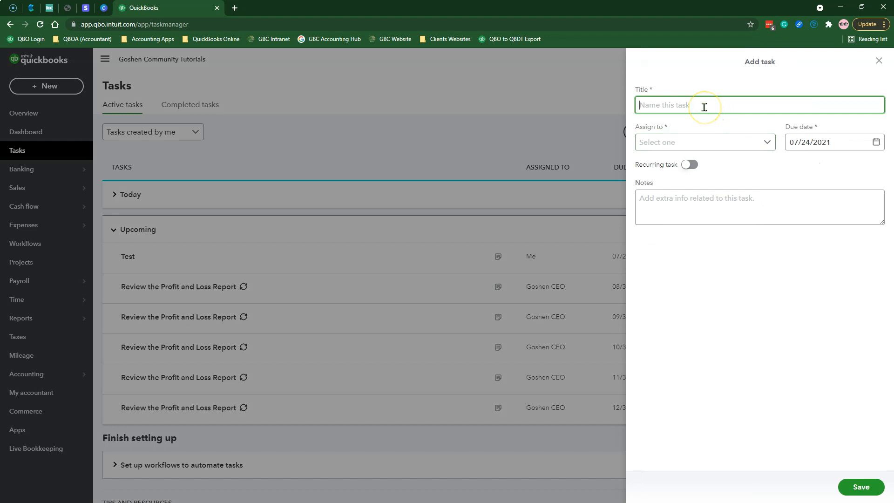
text(Bill Payments are Ready for Printing Checks)
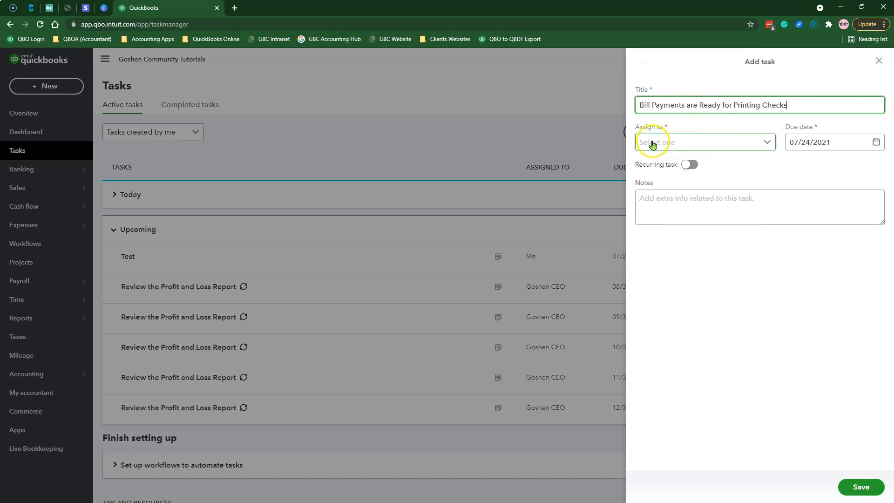
click(704, 142)
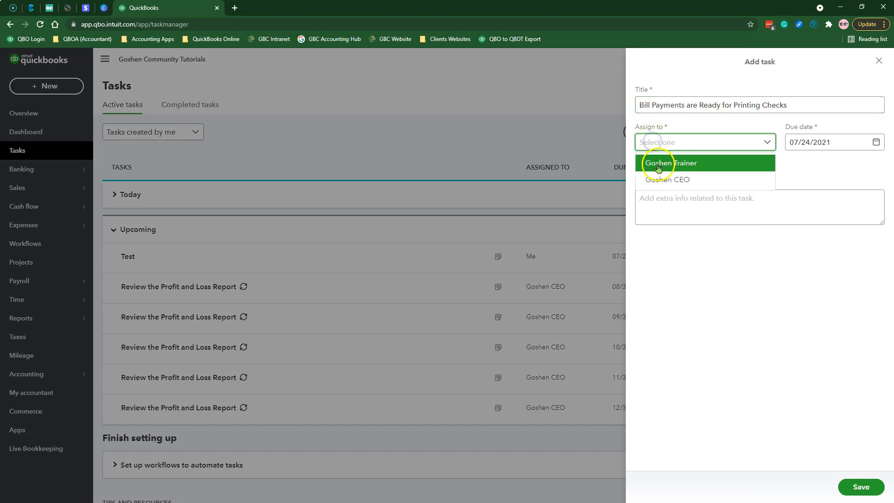
click(667, 179)
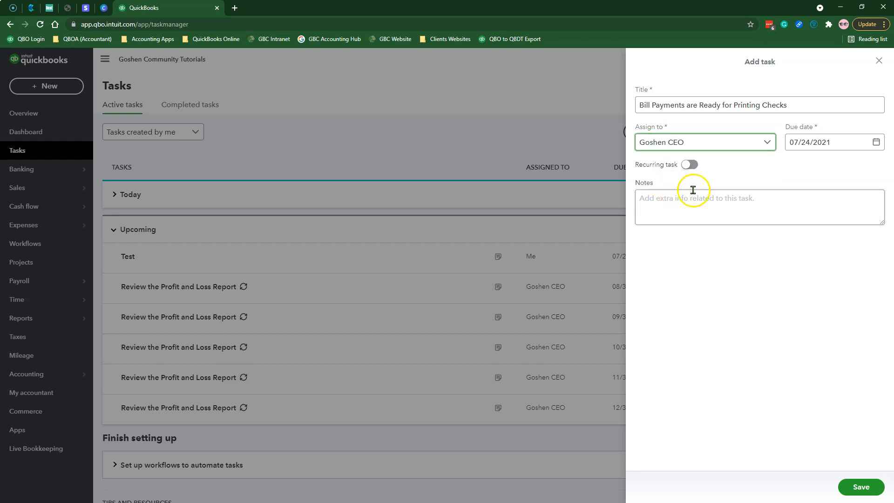
mouse_move(812, 181)
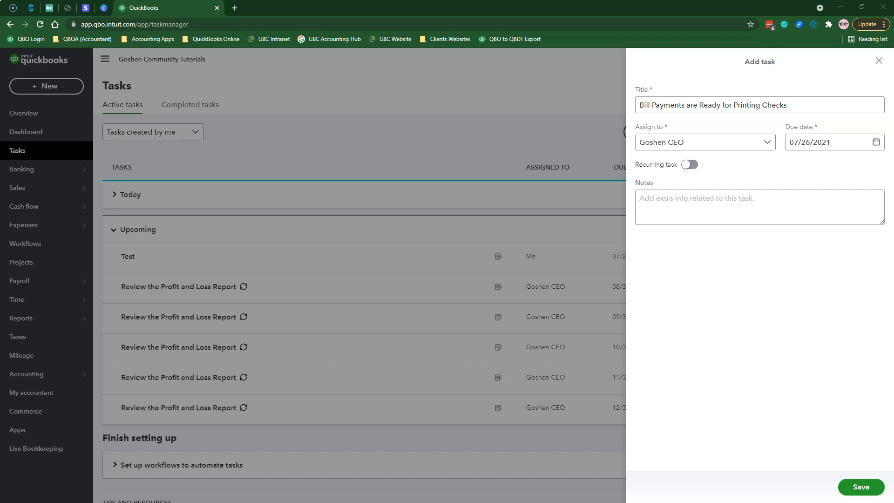
Add notes describing the Print Checks steps in QBO for the new task
text(Log into QBO > Click the +New > Select Print Checks. Once you print the checks, switch to the task tab in the left navigation to mark this task complete.)
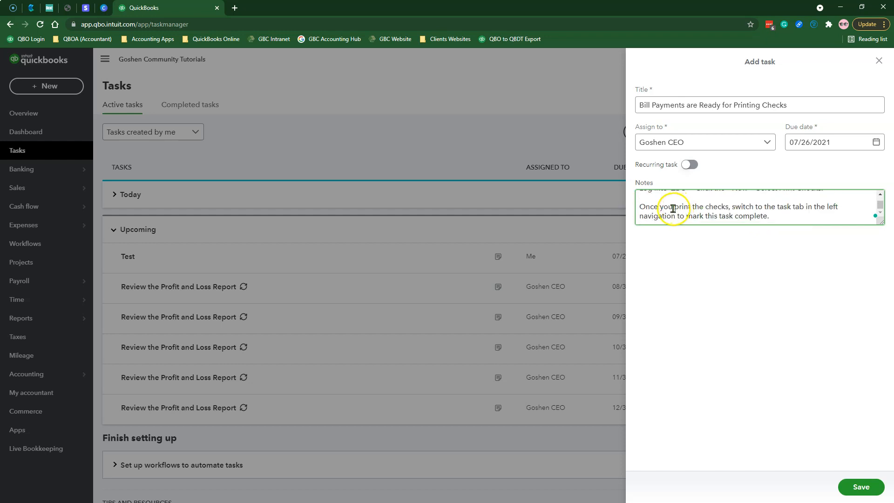
text(have)
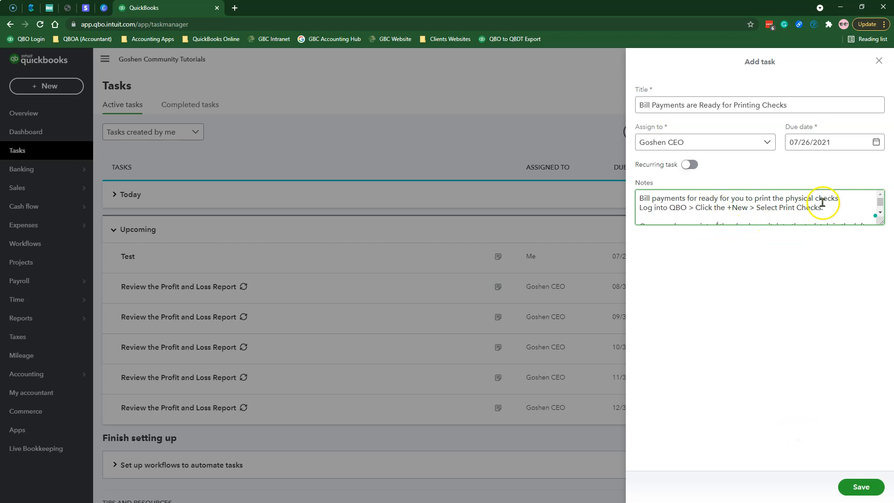
Save the bill payment task and show the Today section of the task list
click(859, 486)
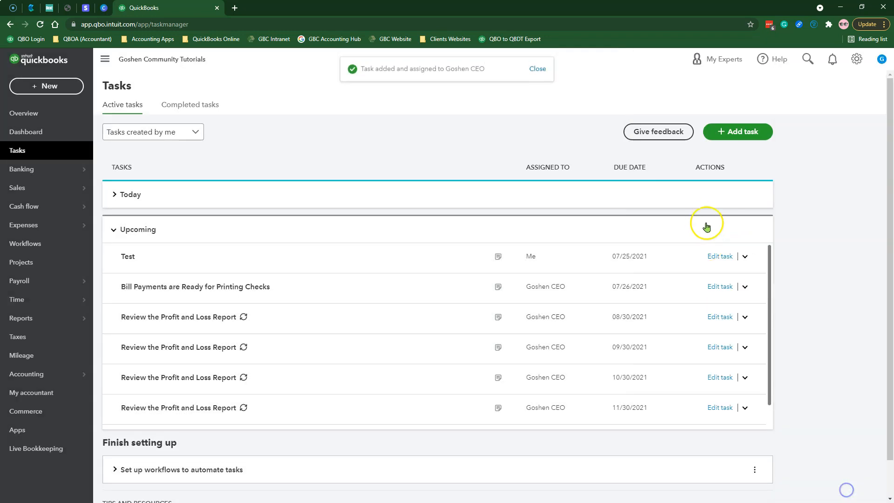
mouse_move(686, 214)
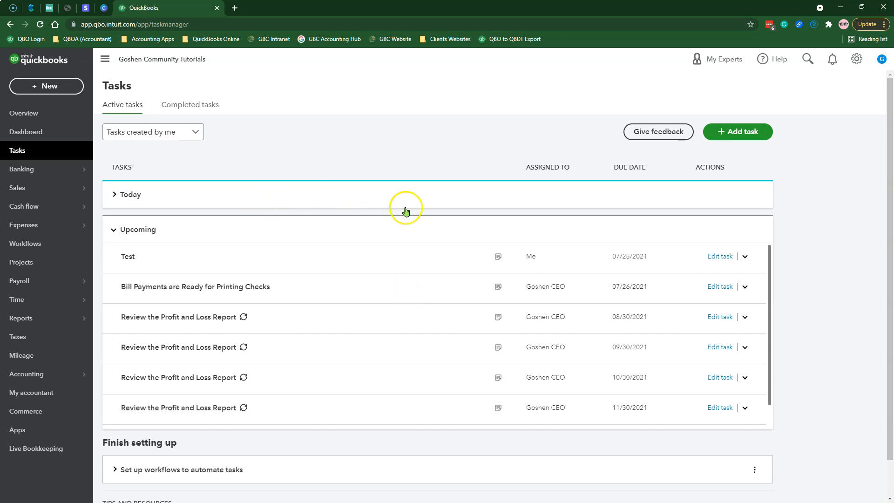
click(127, 195)
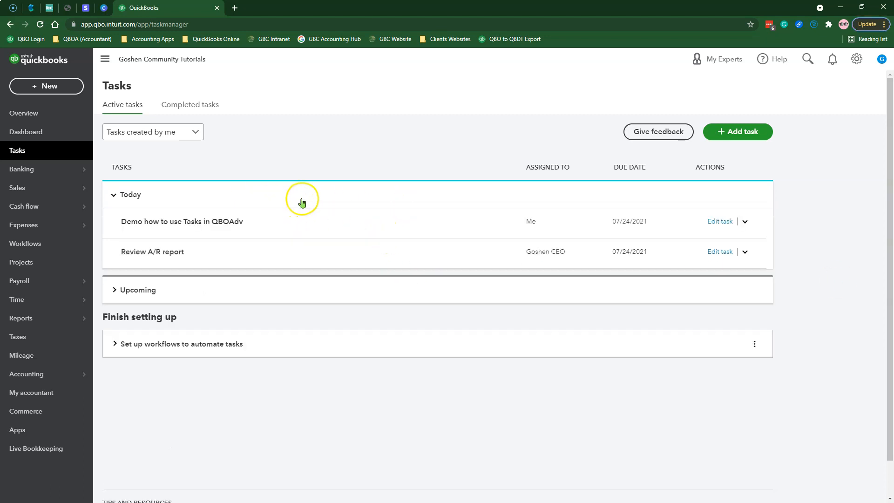
mouse_move(302, 203)
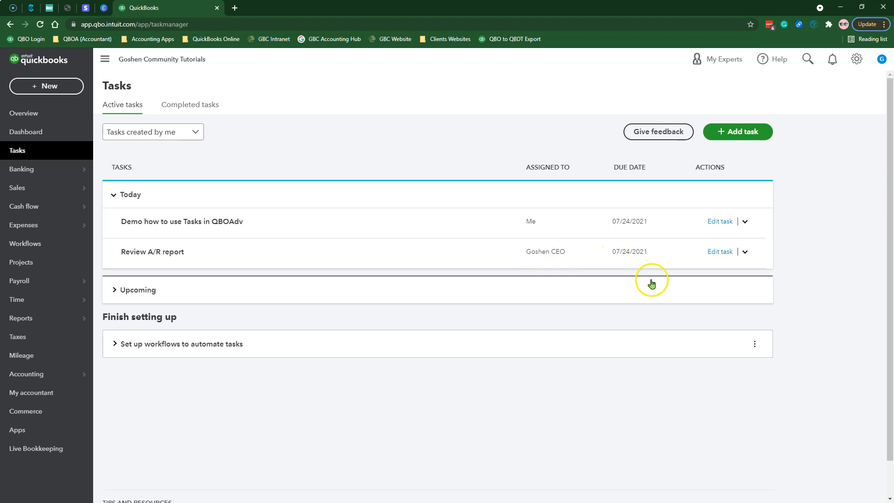
mouse_move(818, 336)
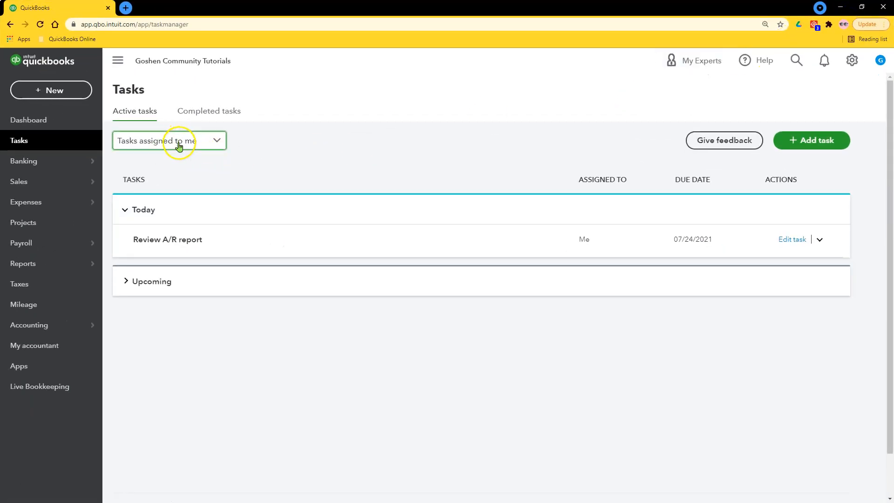
Show only tasks created by me with the Upcoming section expanded
click(169, 141)
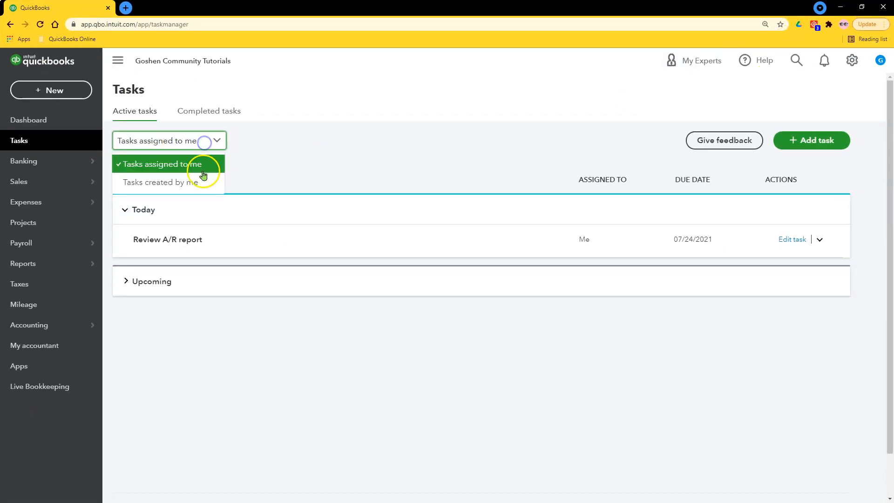
click(162, 182)
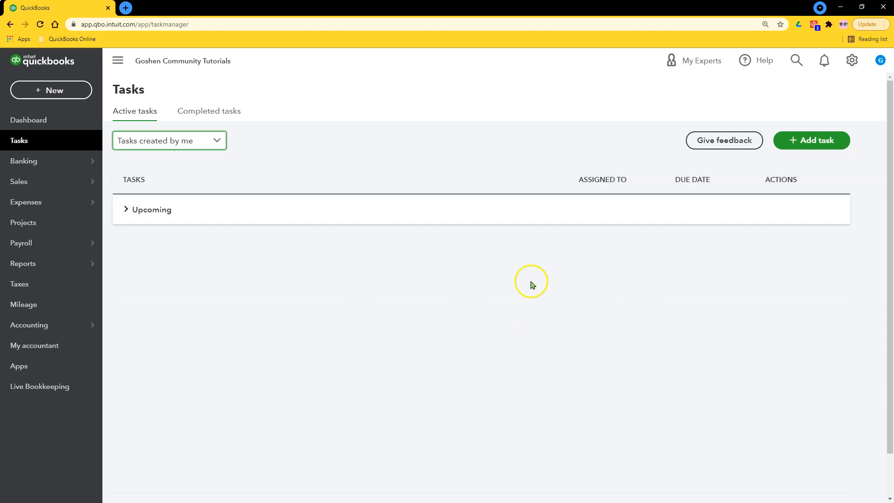
mouse_move(530, 285)
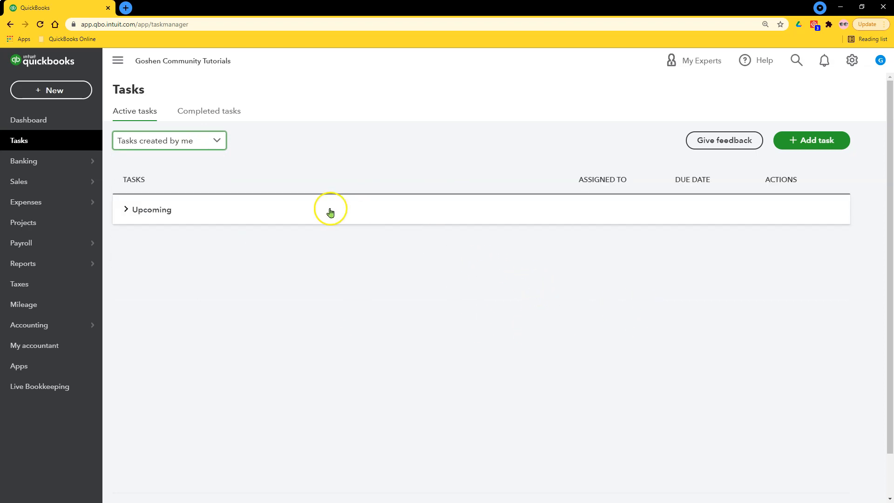
click(151, 209)
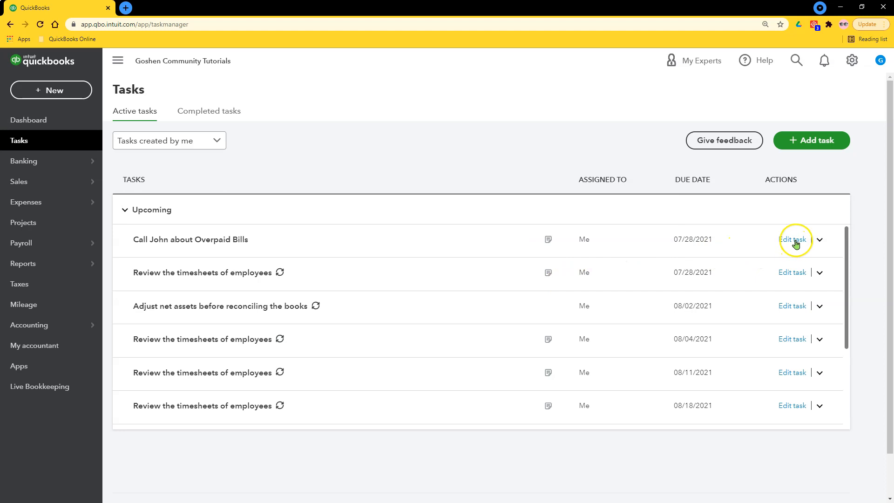
Mark the 'Call John about Overpaid Bills' task complete from its row actions
click(792, 239)
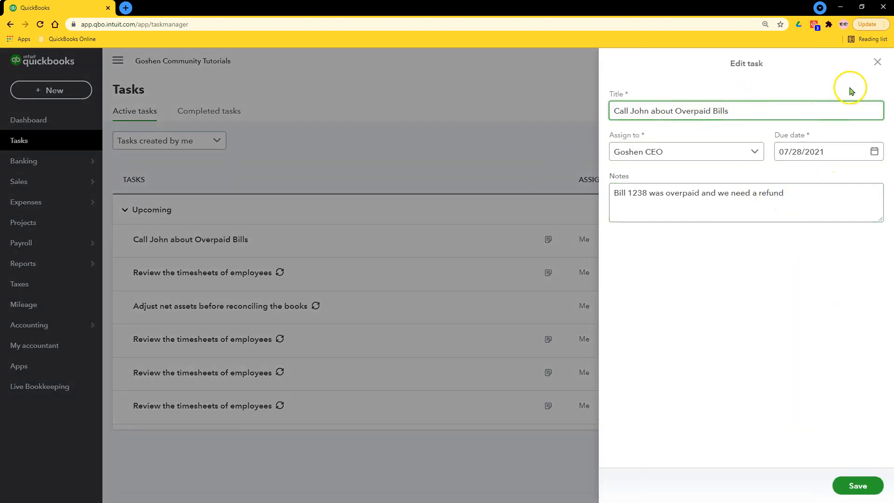
click(877, 61)
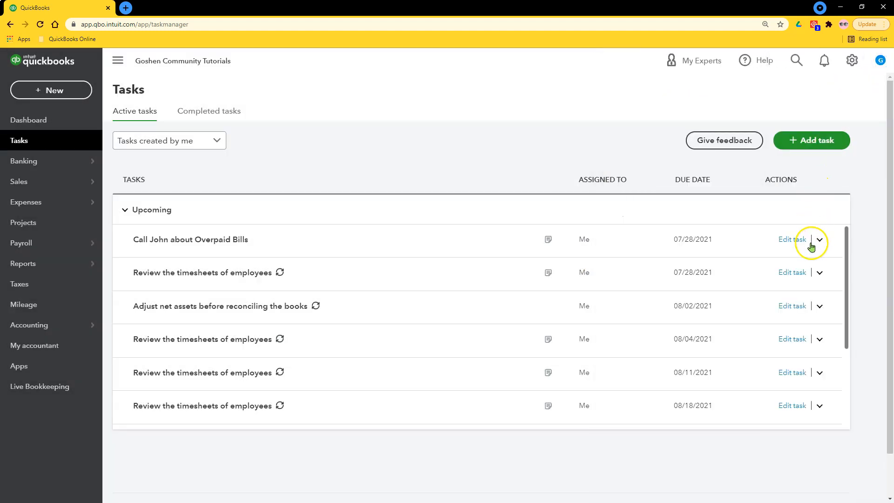
click(814, 239)
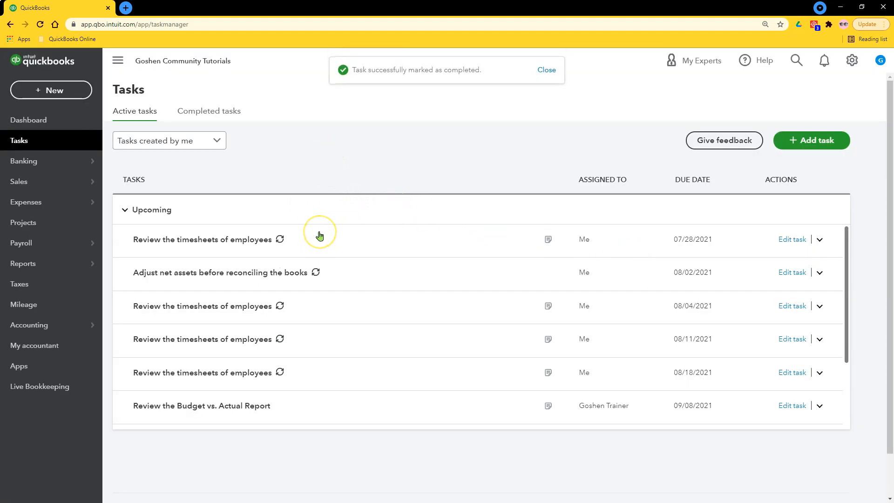
mouse_move(217, 118)
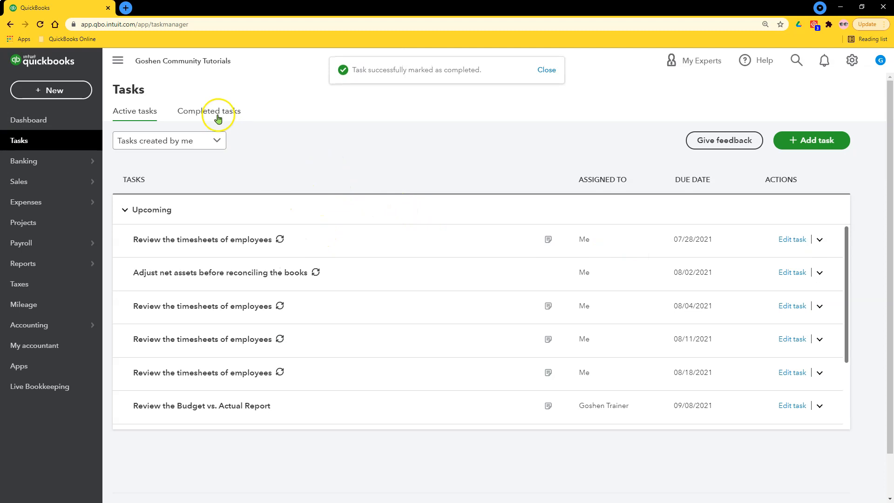
click(209, 110)
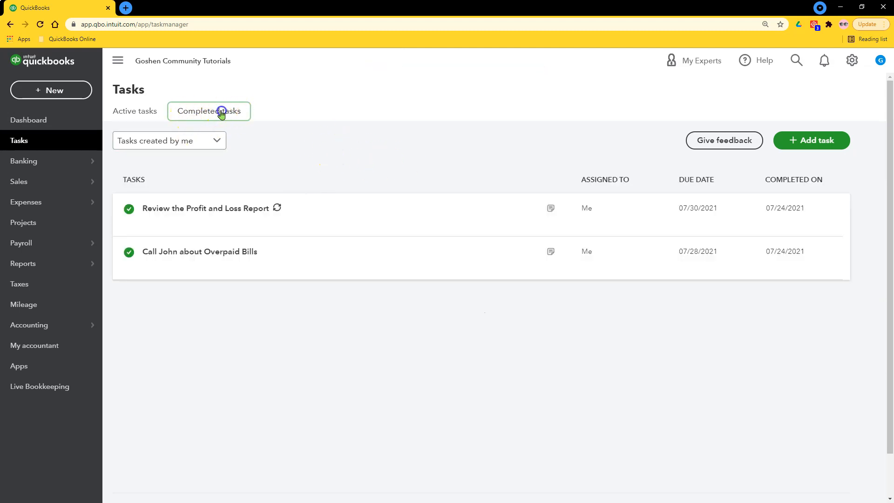
click(209, 110)
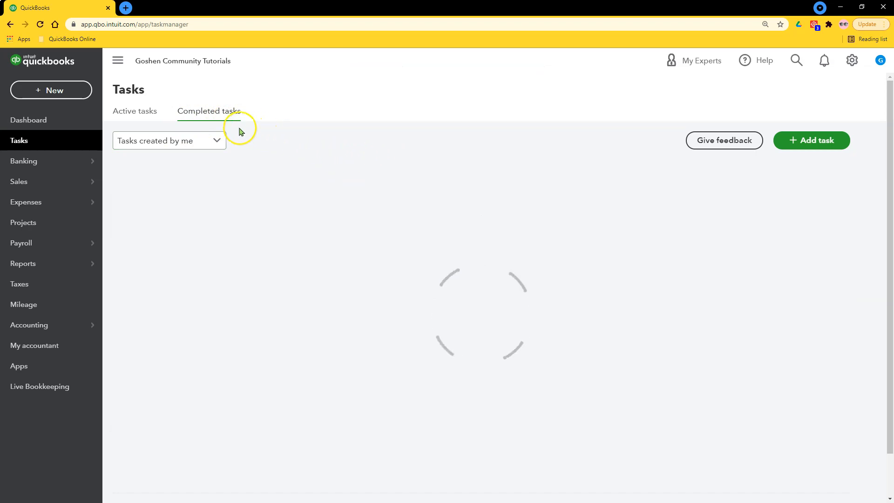
click(134, 111)
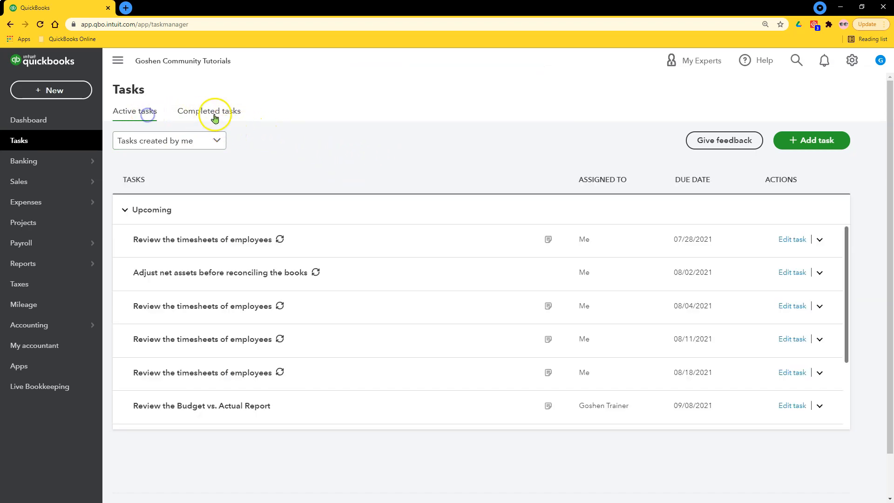
click(208, 111)
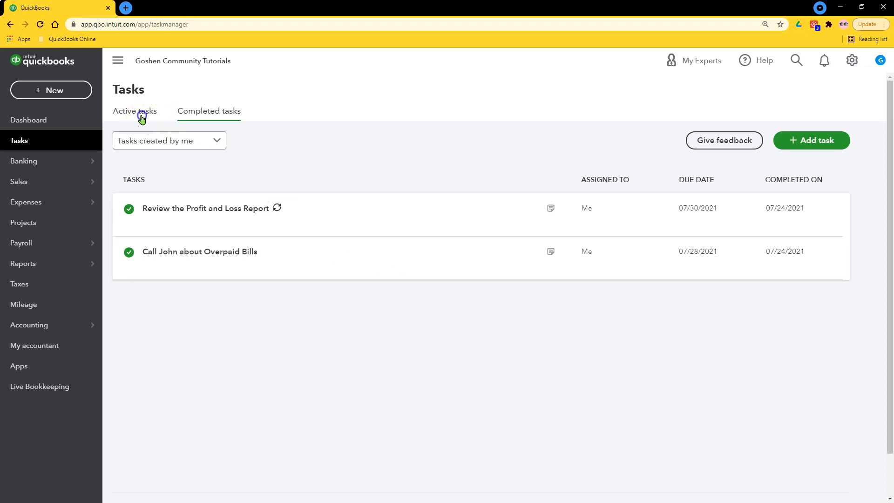
click(134, 111)
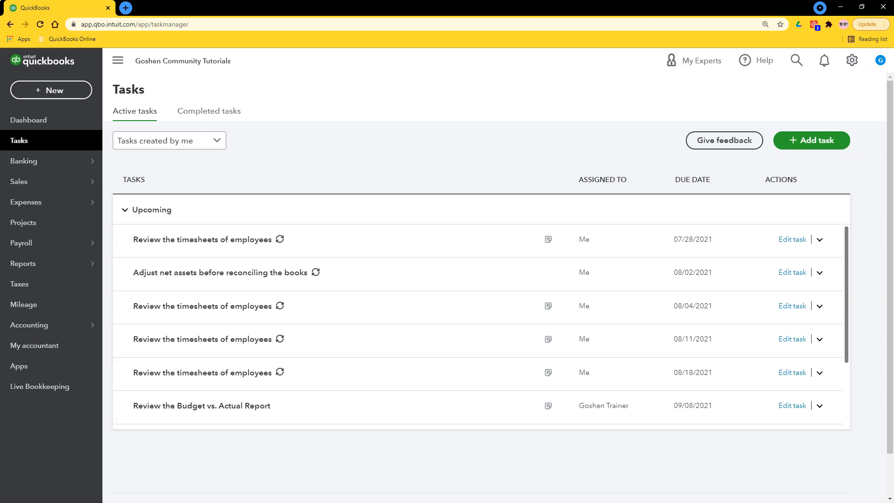
Start a new task 'Review timesheets for payroll' assigned to Goshen Trainer
click(810, 141)
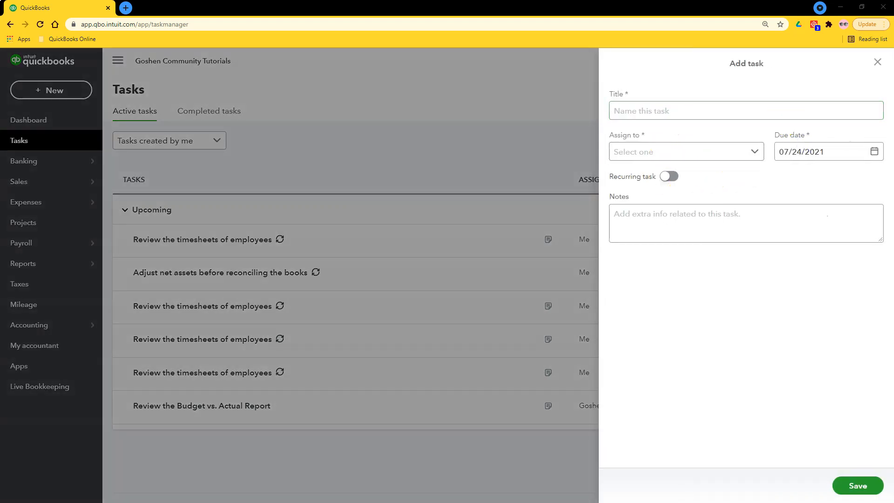
click(745, 111)
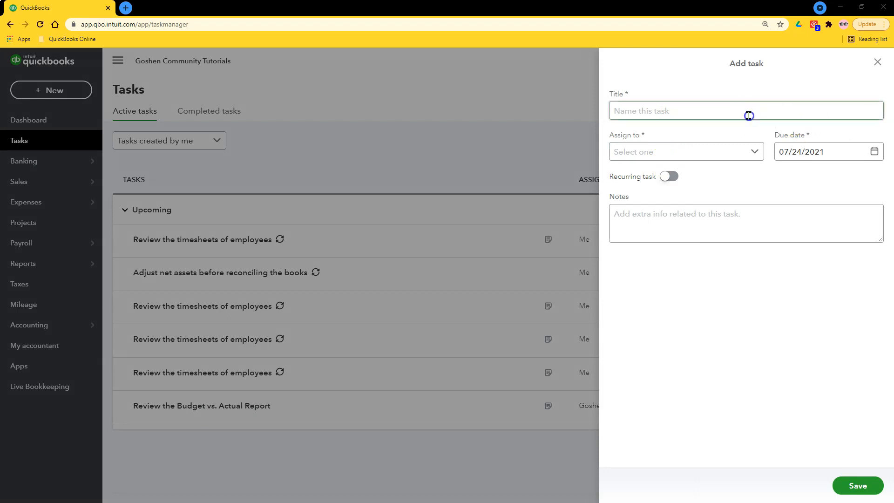
click(685, 151)
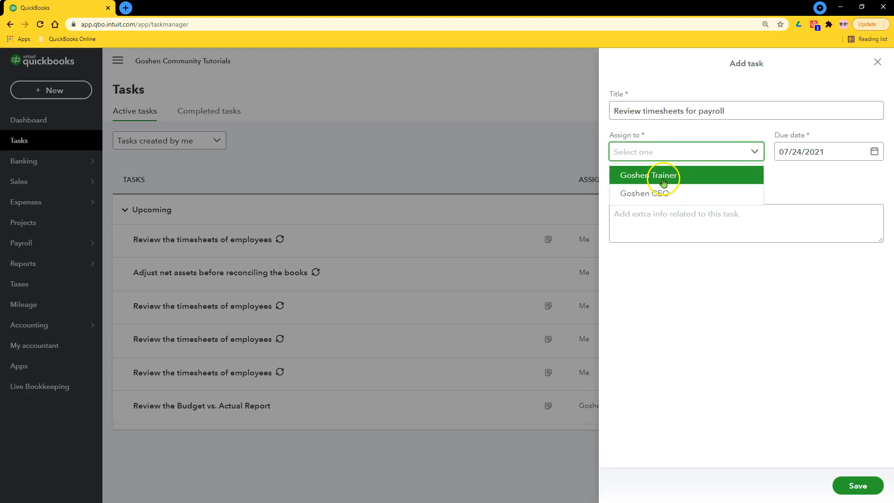
click(661, 175)
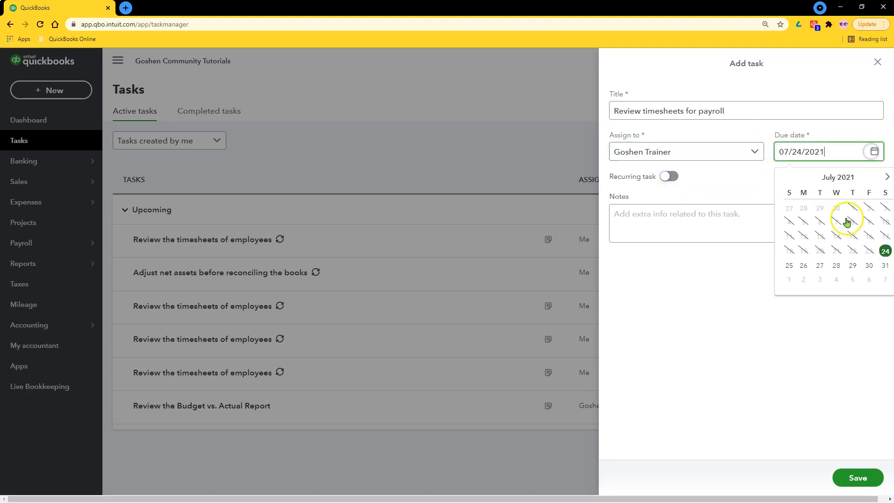
Make the task recurring with a start date of 07/28/2021
click(669, 176)
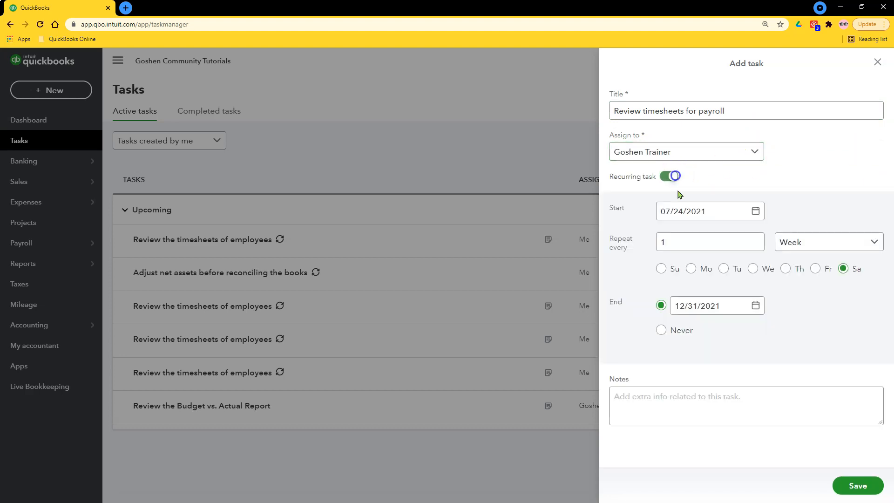
click(710, 211)
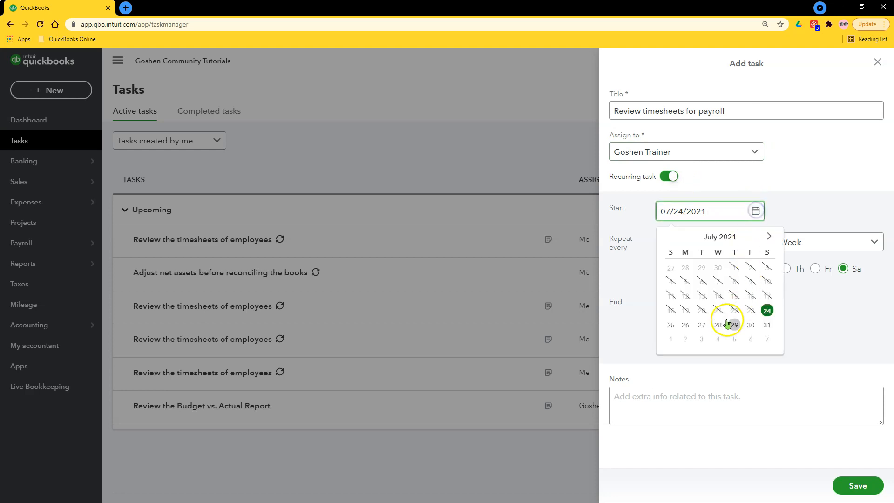
click(718, 324)
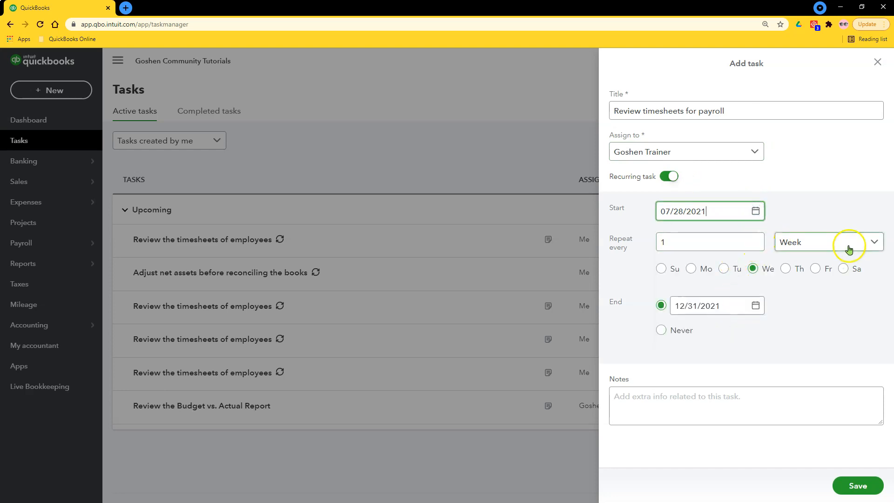
click(874, 241)
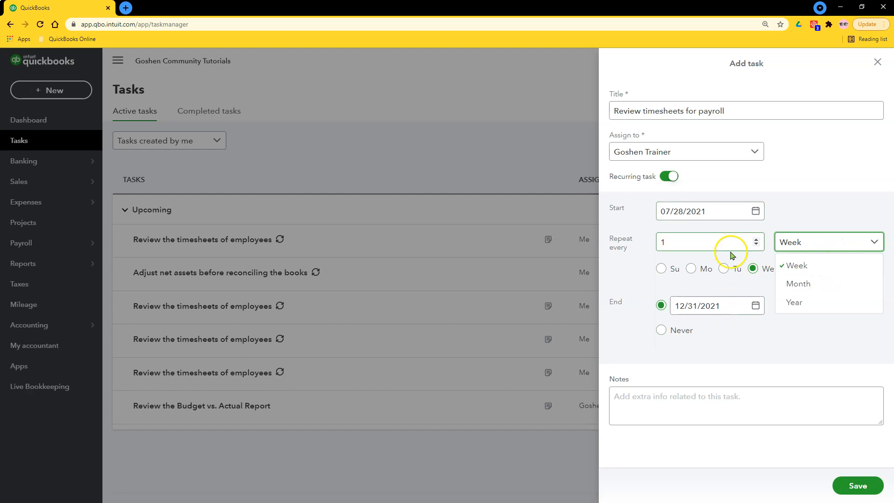
Set the task to repeat every 2 weeks and add notes on exporting the timesheet report to cloud storage
text(3)
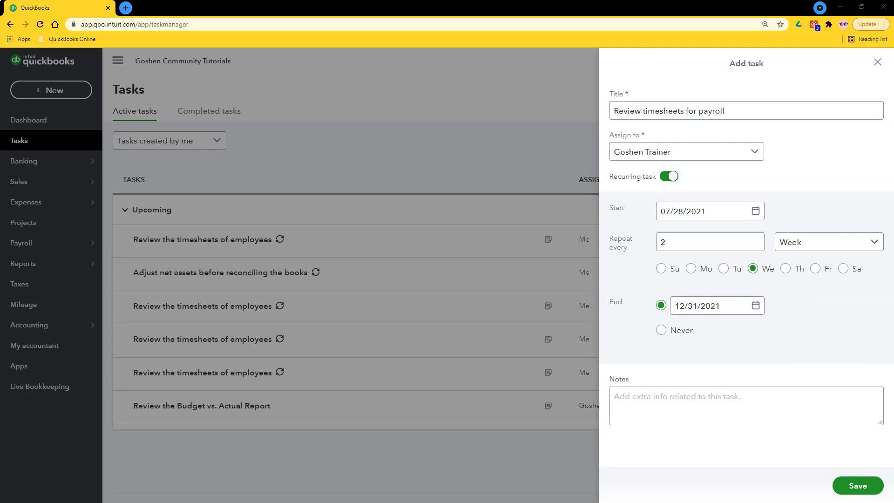
mouse_move(652, 355)
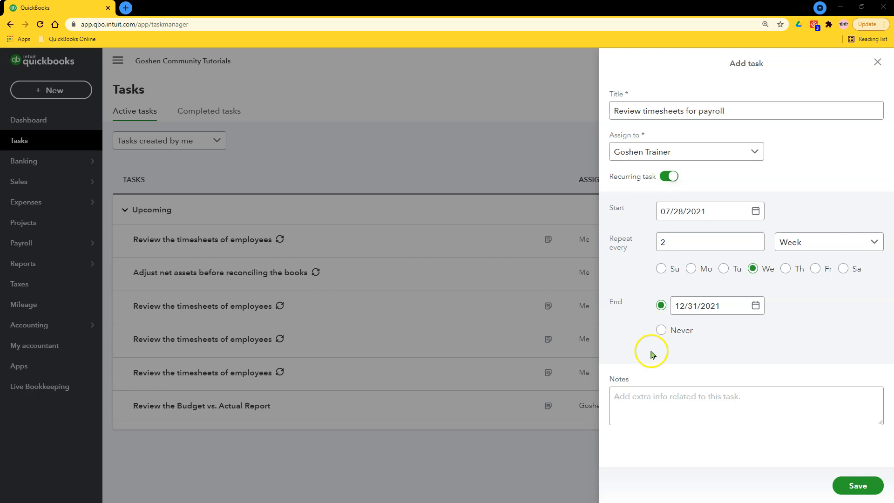
text(Export the report and save it in the cloud storage system.)
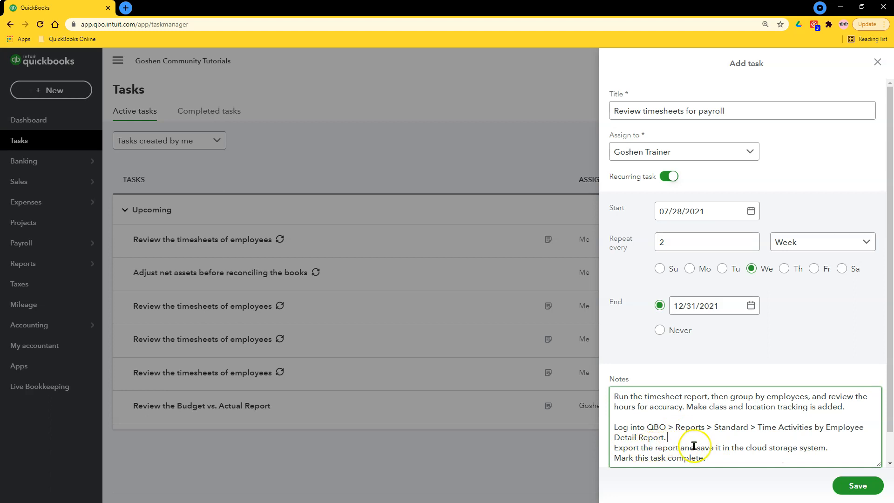
scroll(down, 3)
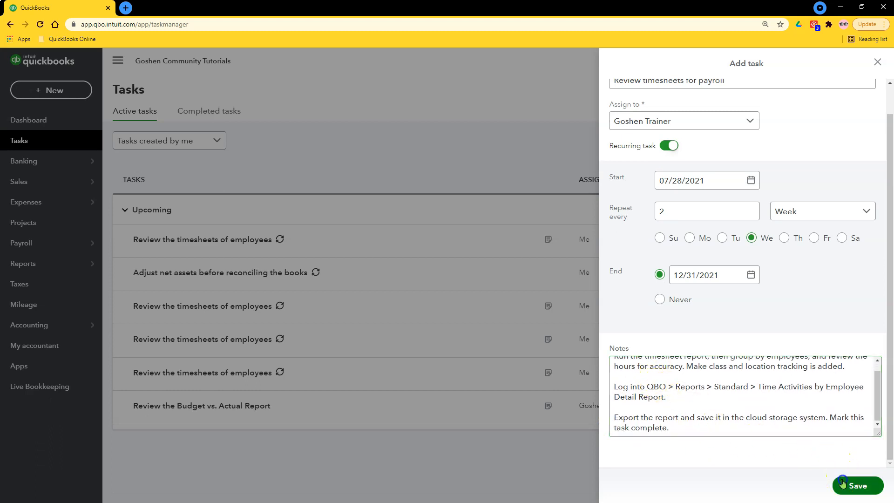
Save the recurring payroll timesheet task and review the updated task list
click(858, 485)
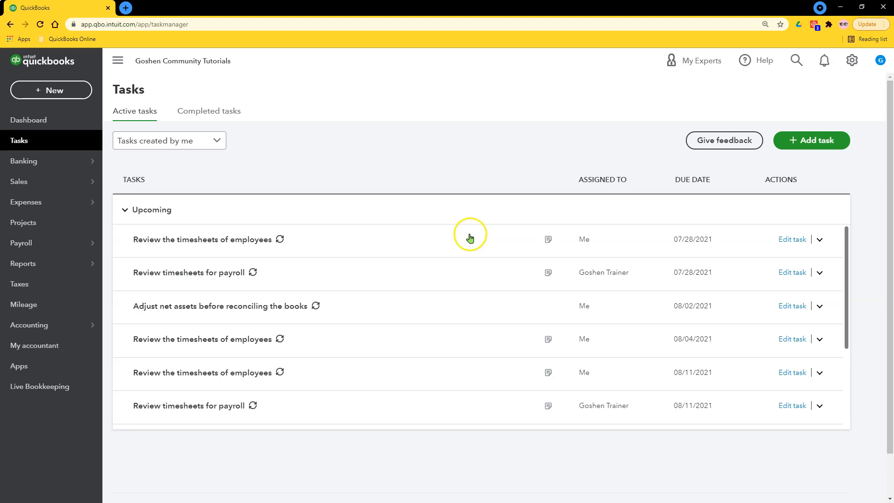
scroll(down, 3)
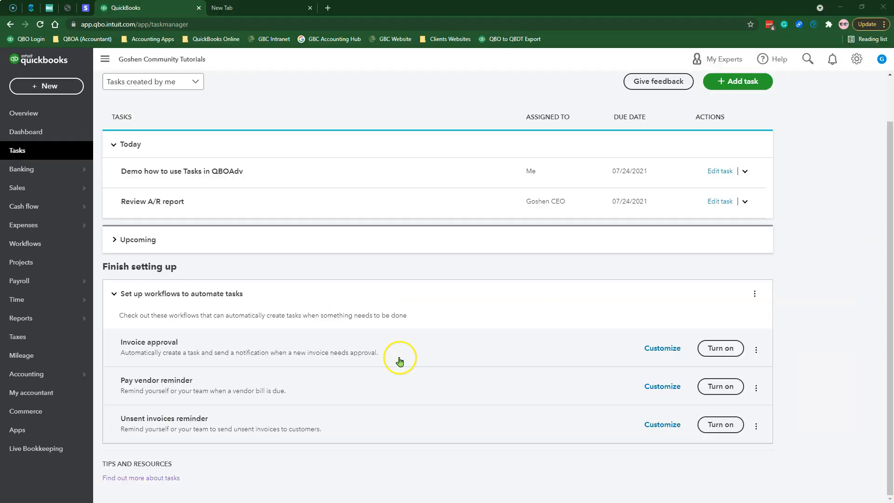
mouse_move(715, 417)
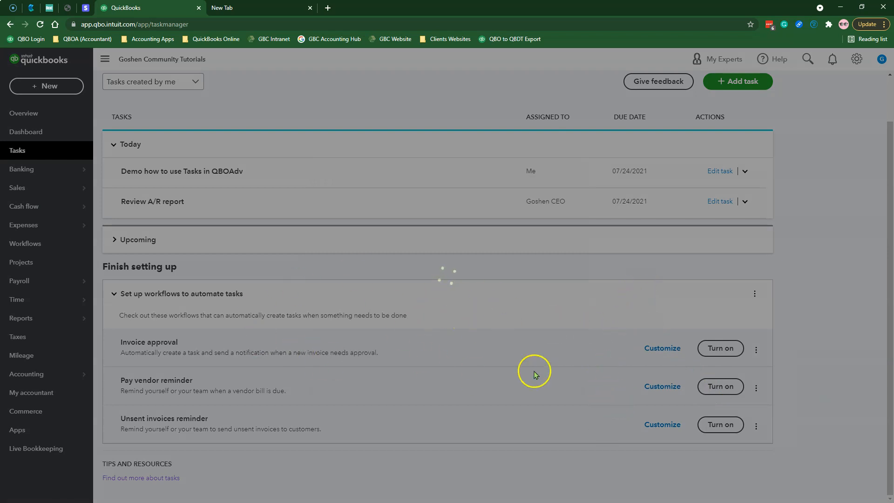
Turn on the Pay vendor reminder workflow under Finish setting up
click(719, 386)
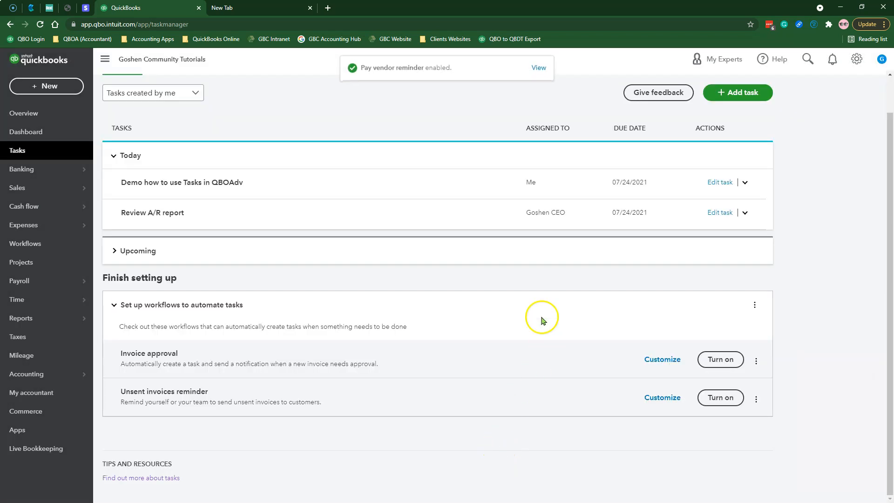
mouse_move(553, 402)
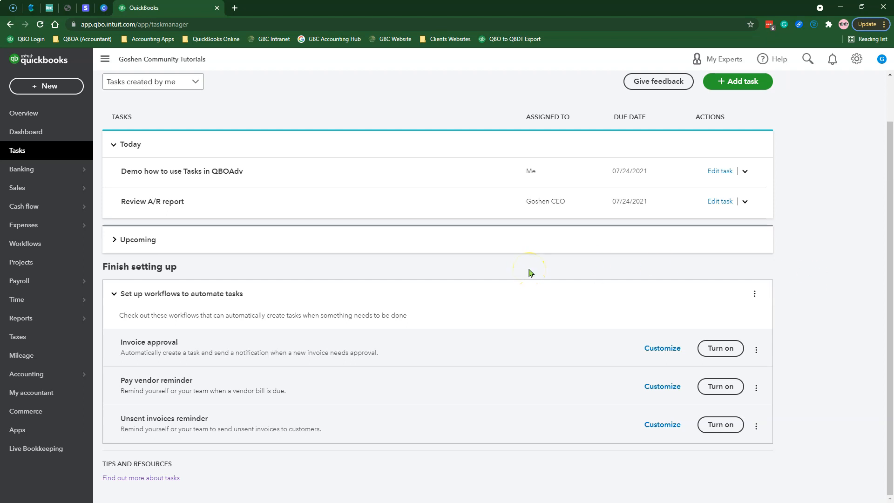
mouse_move(562, 357)
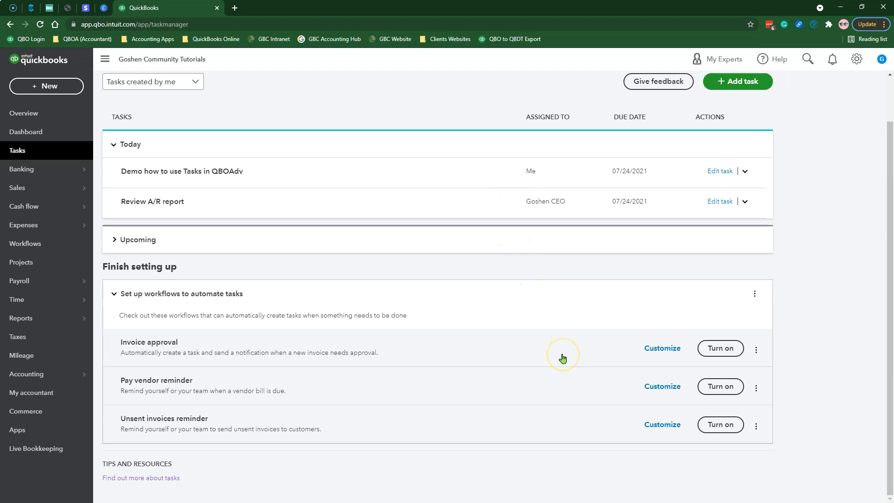